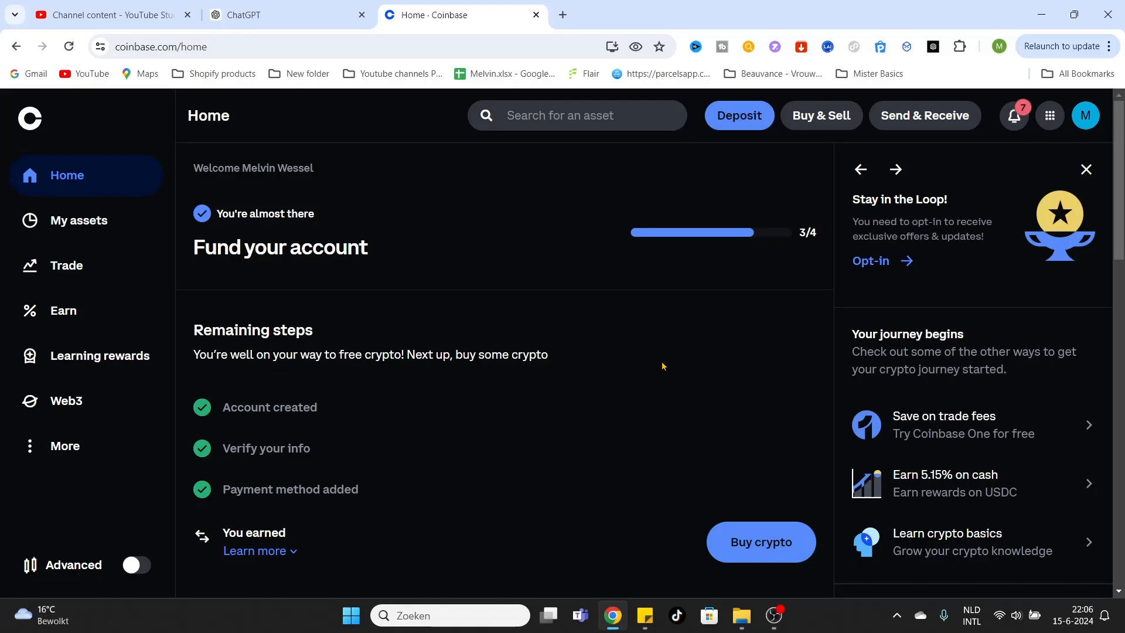
{"action": "mouse_move", "coordinate": [877, 123]}
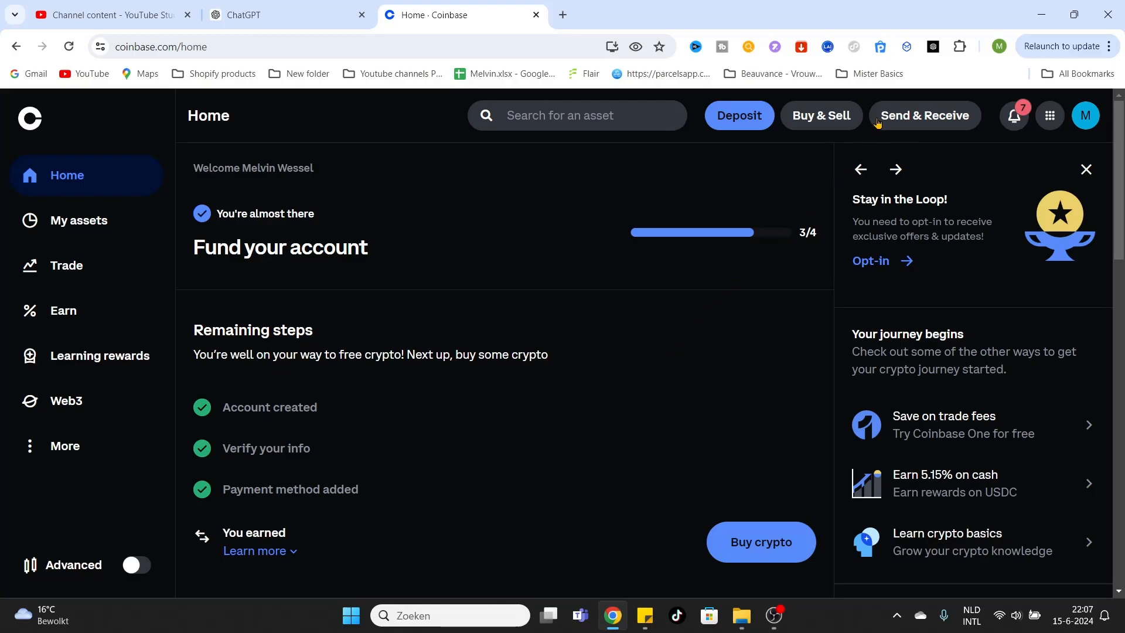
{"action": "mouse_move", "coordinate": [821, 114]}
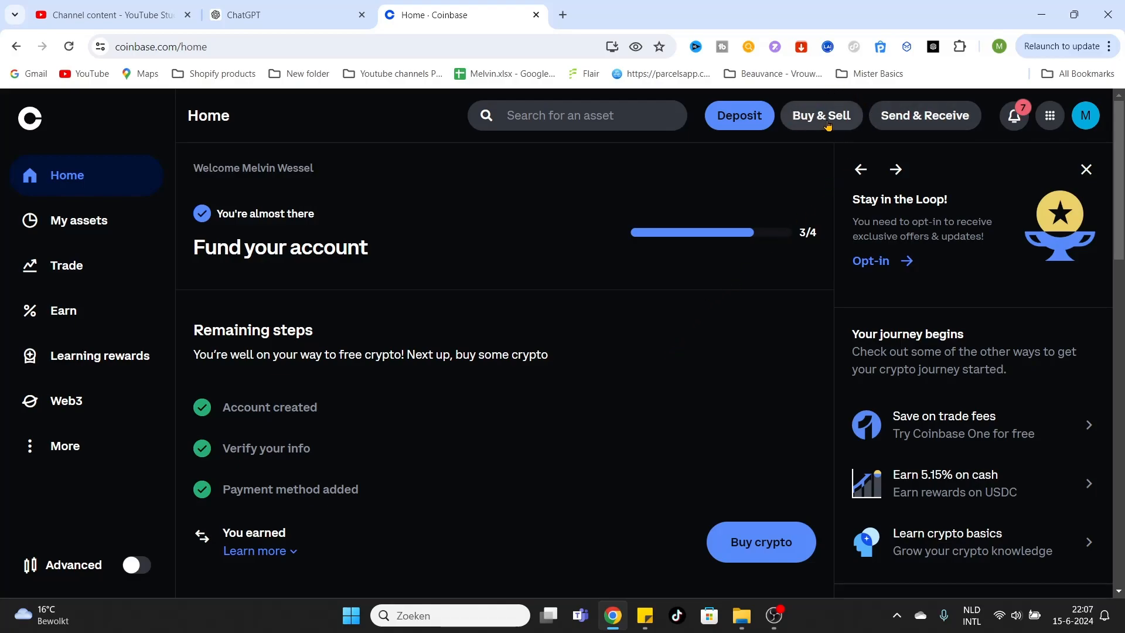
Review the recurring purchase frequencies in Buy & Sell and keep the order as a one-time purchase.
{"action": "left_click", "coordinate": [820, 115]}
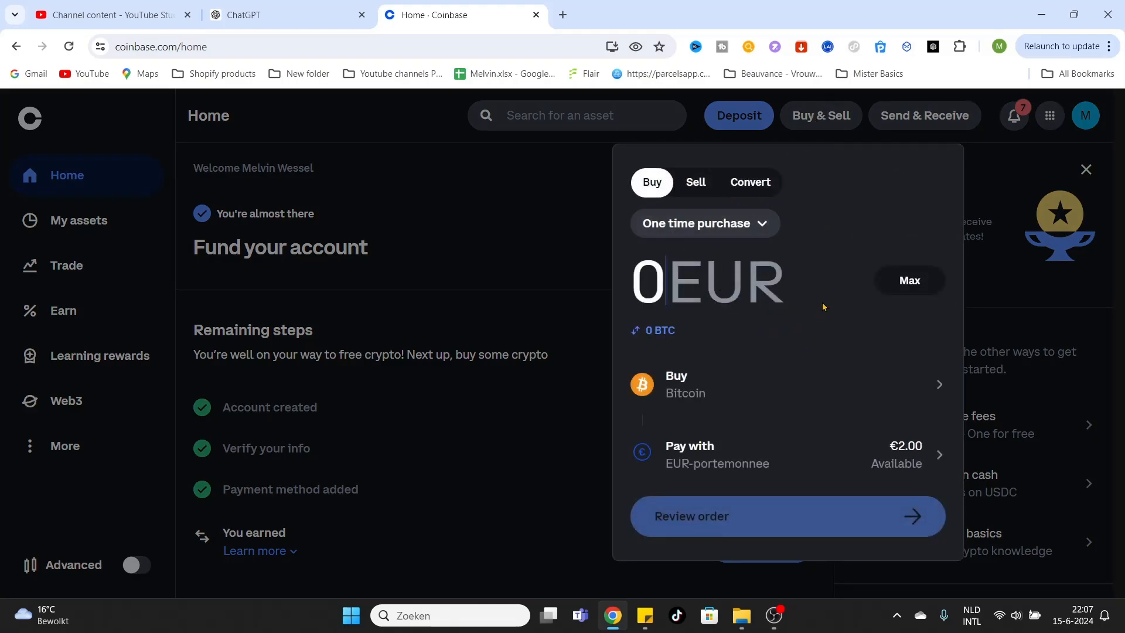
{"action": "mouse_move", "coordinate": [717, 222]}
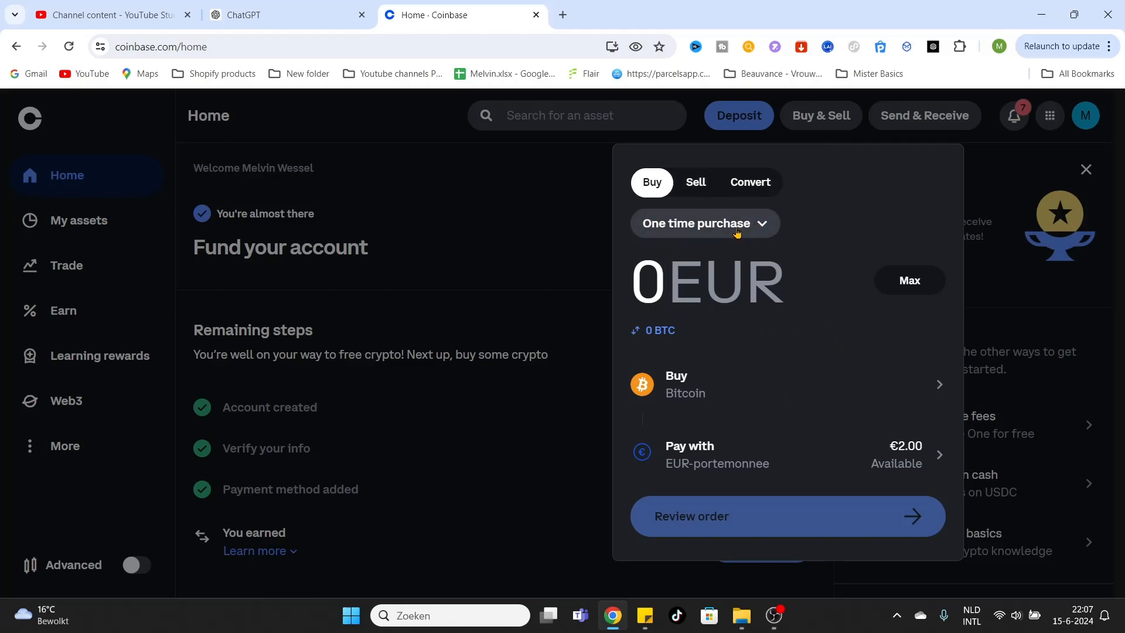
{"action": "left_click", "coordinate": [705, 223]}
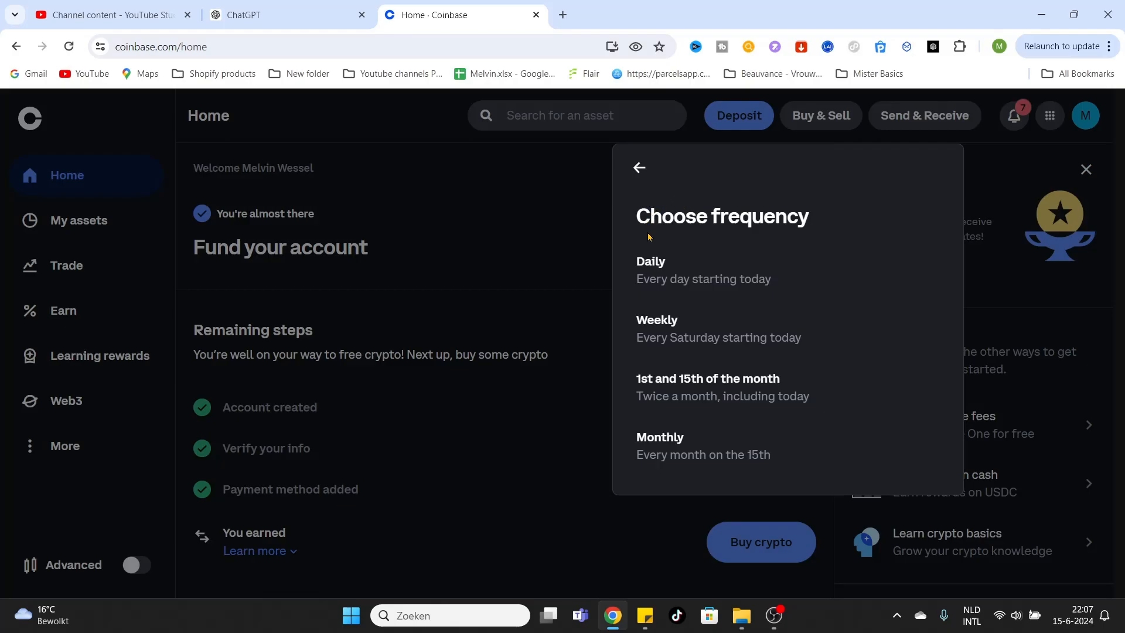
{"action": "mouse_move", "coordinate": [646, 280]}
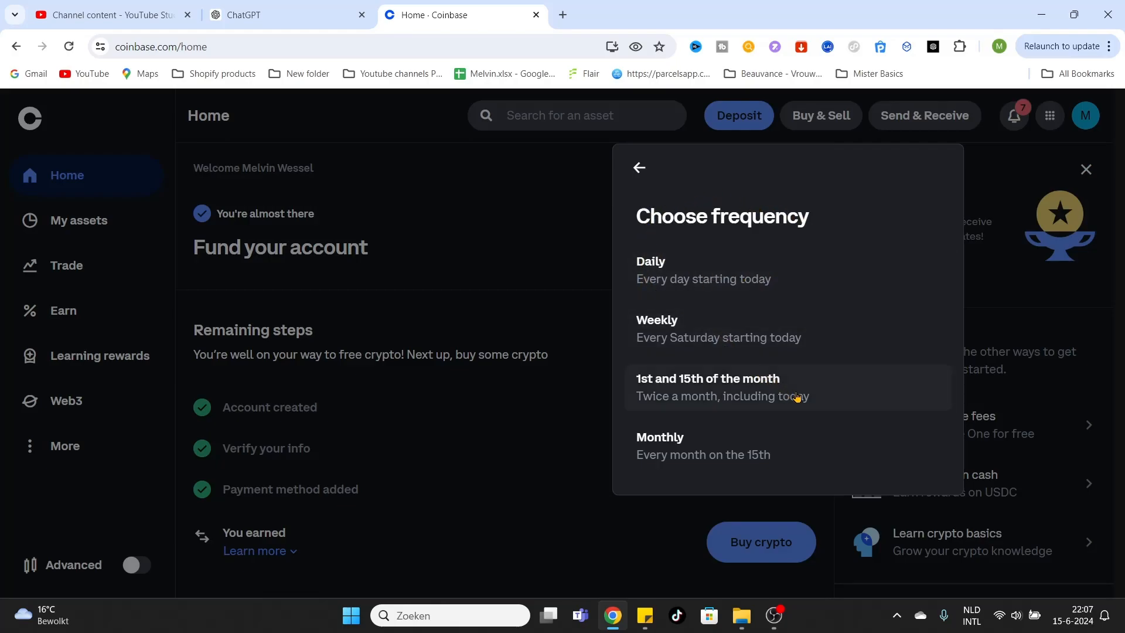
{"action": "mouse_move", "coordinate": [639, 167]}
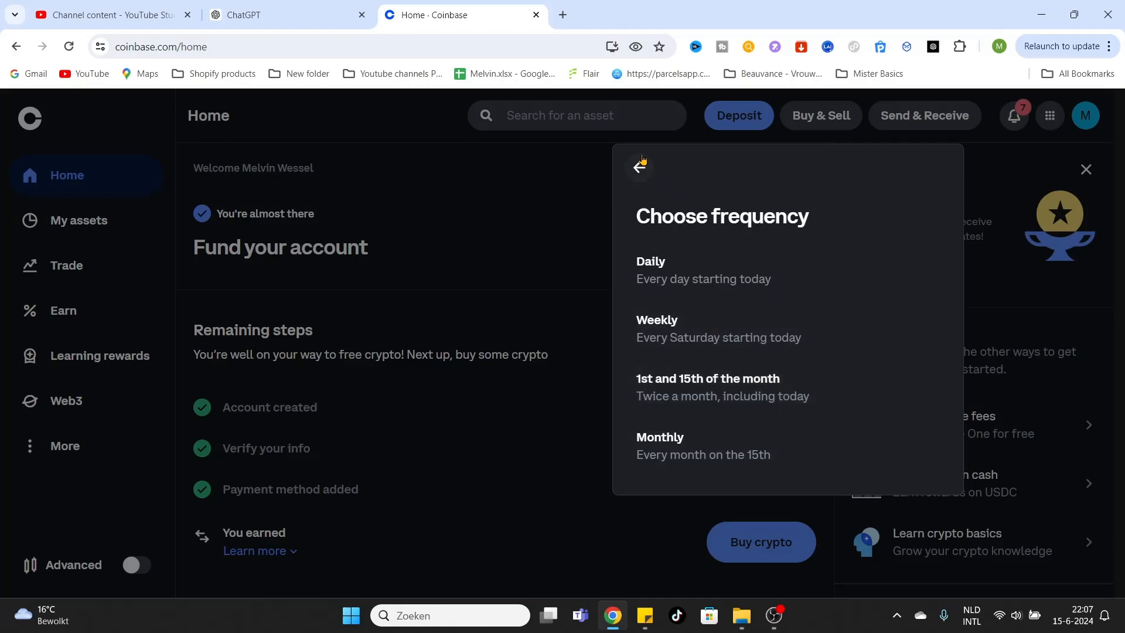
{"action": "left_click", "coordinate": [639, 166]}
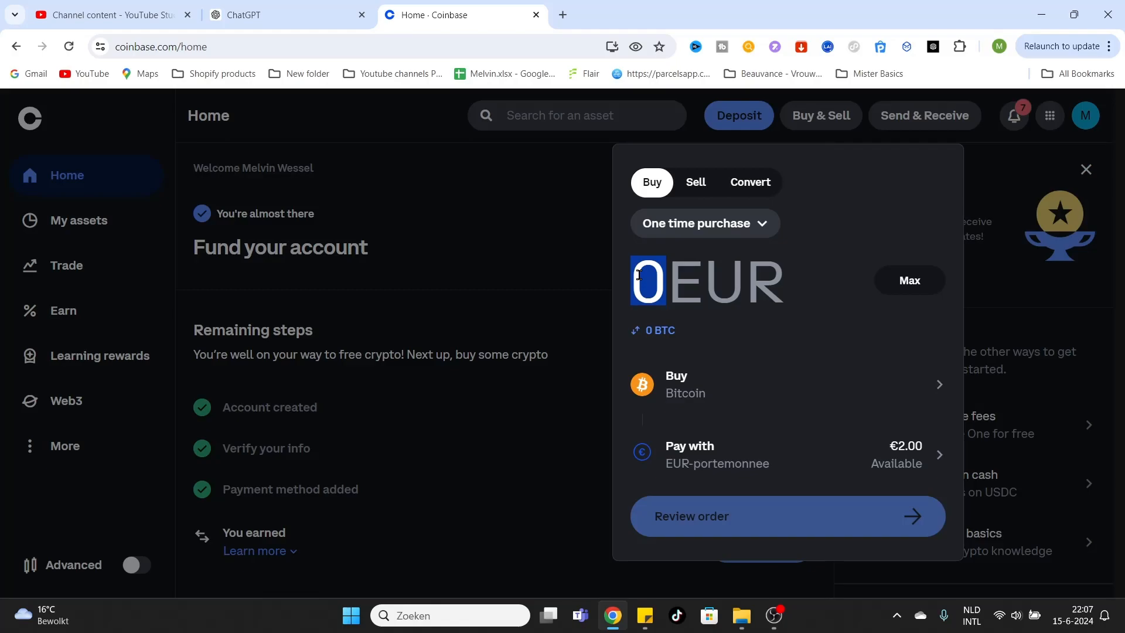
Enter 2 EUR as the buy amount, about 0.00001619 BTC.
{"action": "type", "text": "2"}
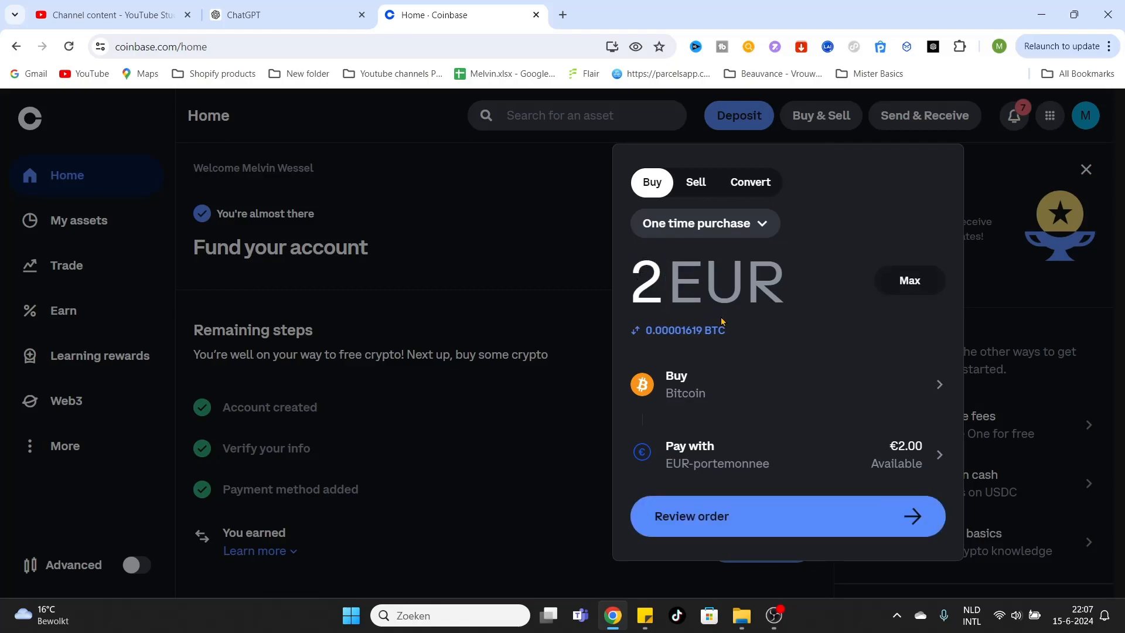
{"action": "mouse_move", "coordinate": [802, 363]}
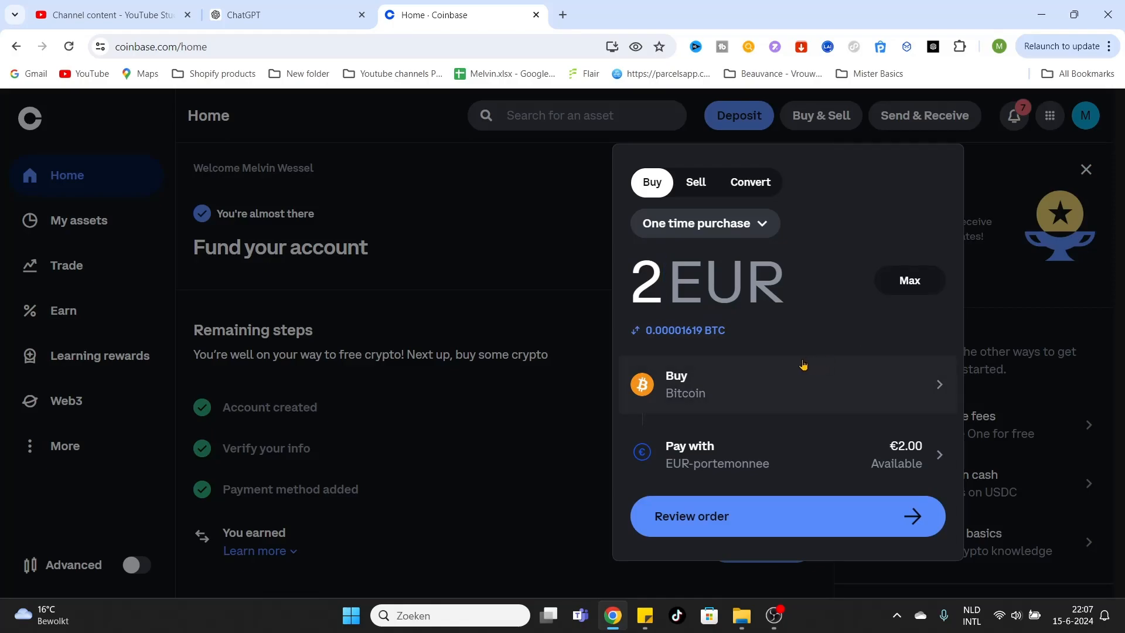
{"action": "mouse_move", "coordinate": [744, 388]}
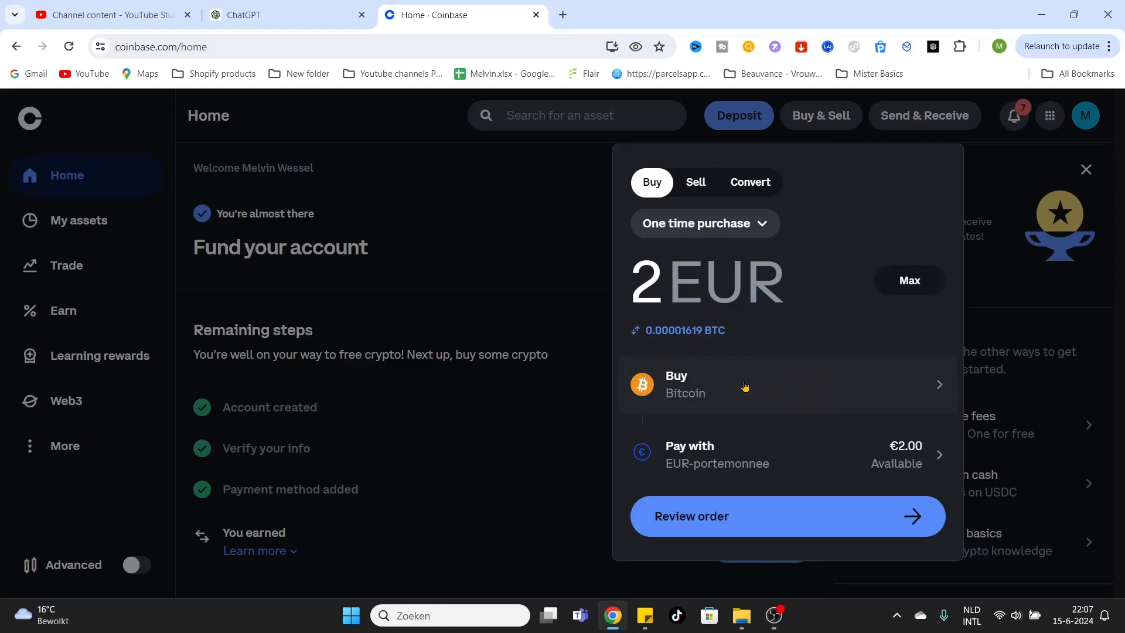
{"action": "mouse_move", "coordinate": [731, 382]}
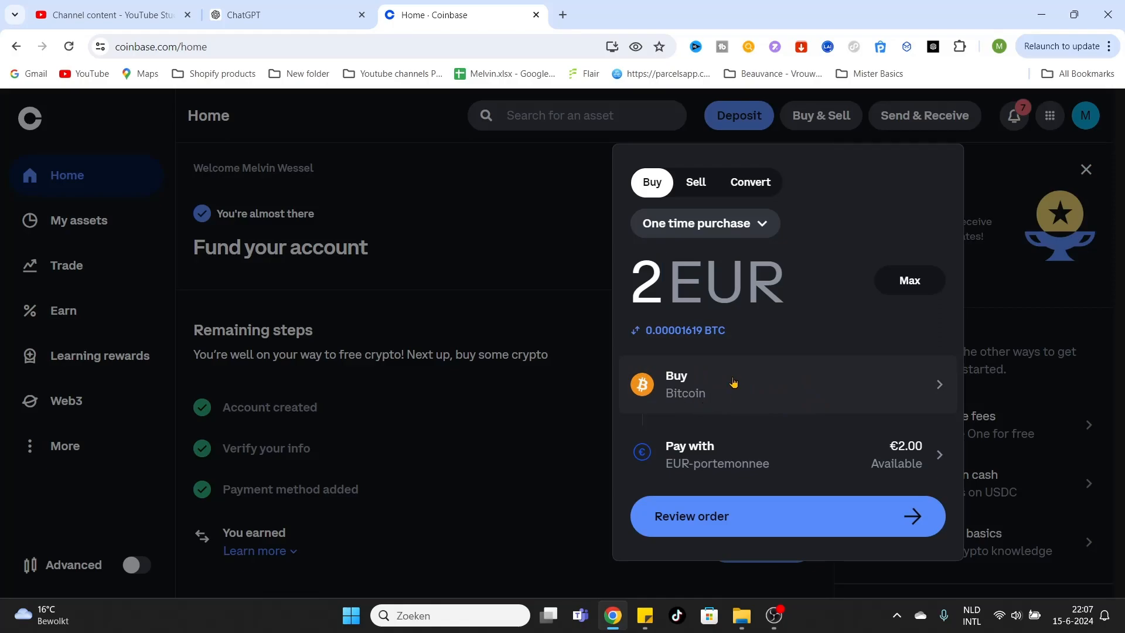
Switch the asset from Bitcoin to Wrapped Axelar, so 2 EUR converts to 1.42 WAXL.
{"action": "left_click", "coordinate": [731, 384]}
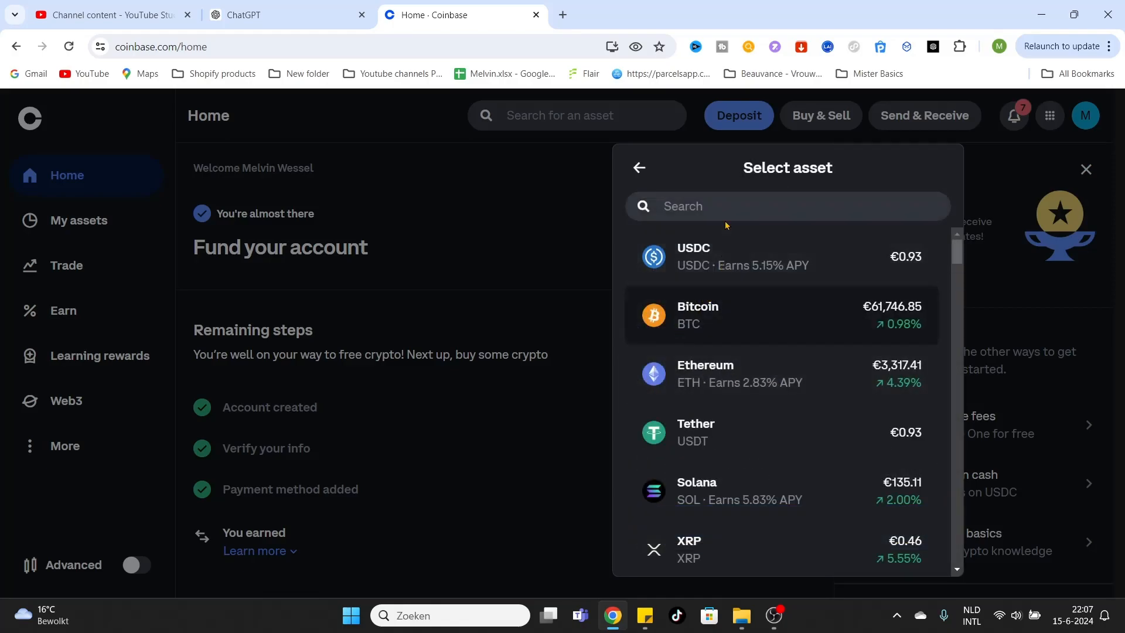
{"action": "type", "text": "wrapped"}
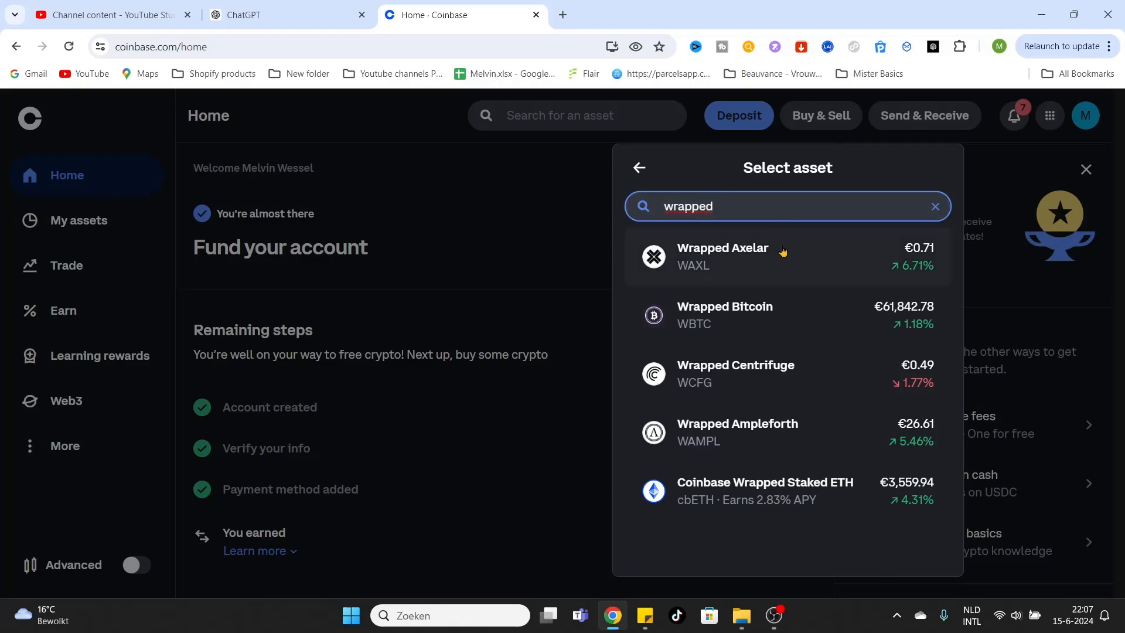
{"action": "mouse_move", "coordinate": [808, 253]}
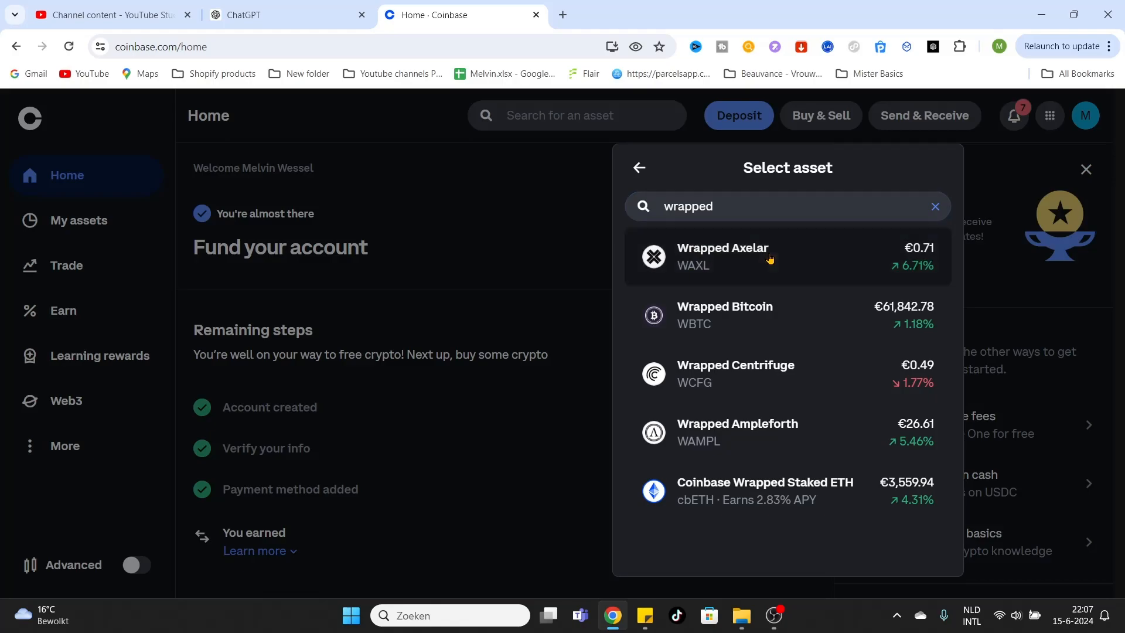
{"action": "left_click", "coordinate": [723, 257]}
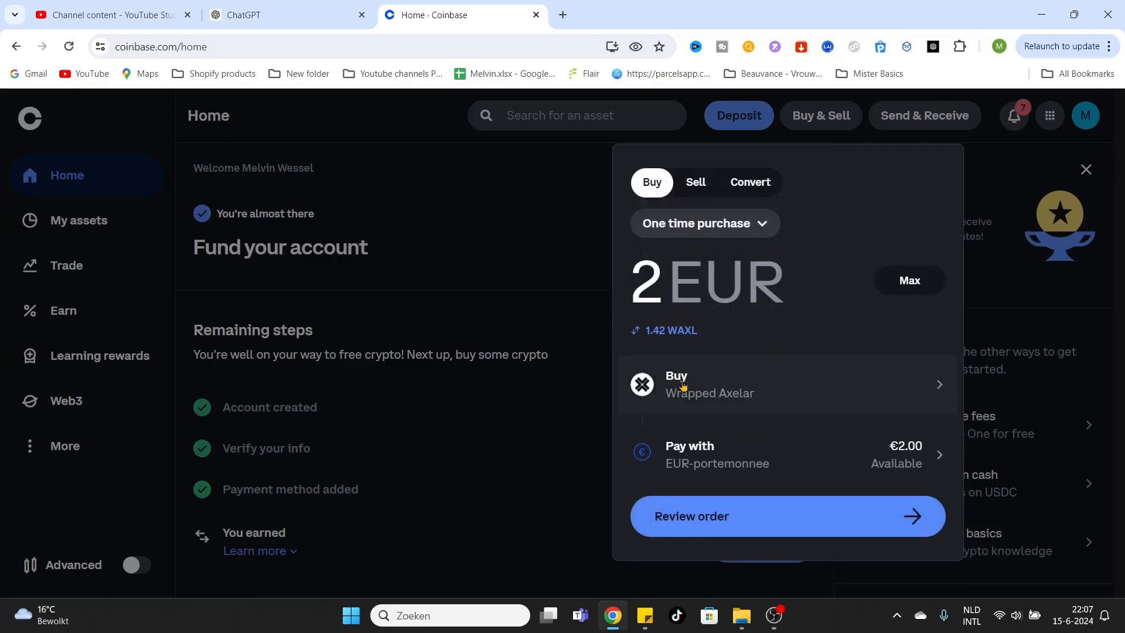
{"action": "mouse_move", "coordinate": [784, 410]}
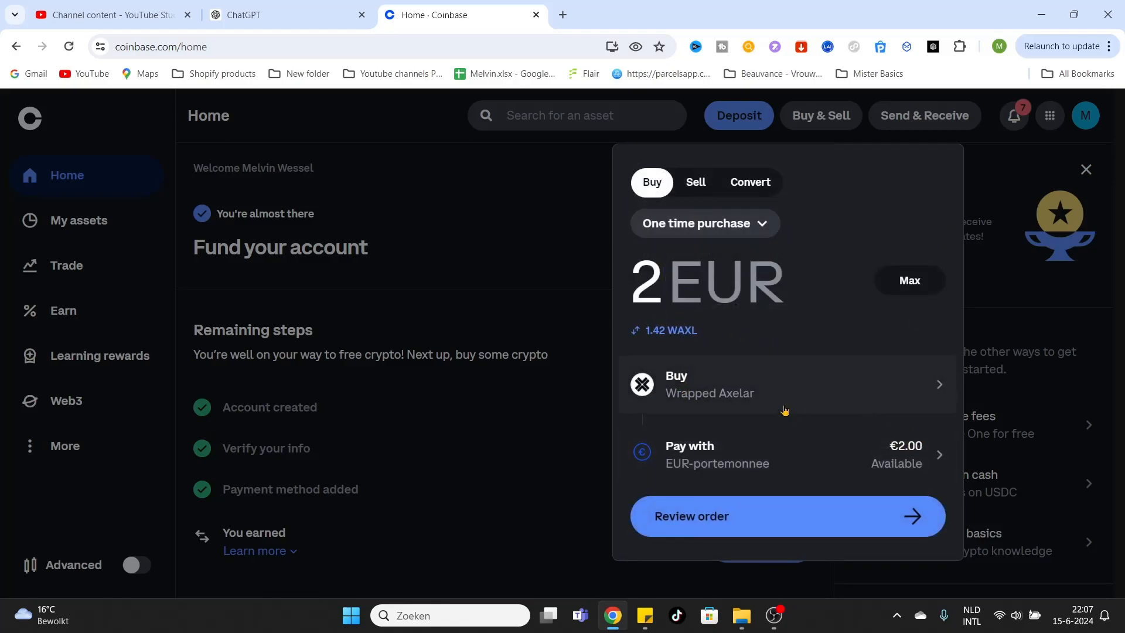
{"action": "mouse_move", "coordinate": [737, 414]}
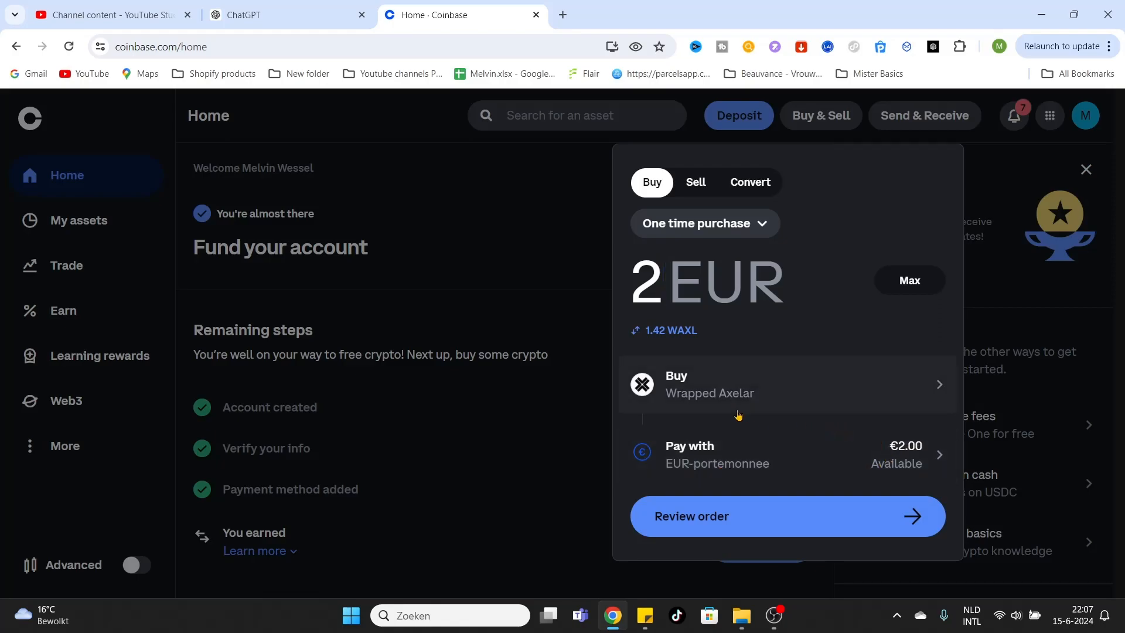
{"action": "mouse_move", "coordinate": [829, 424]}
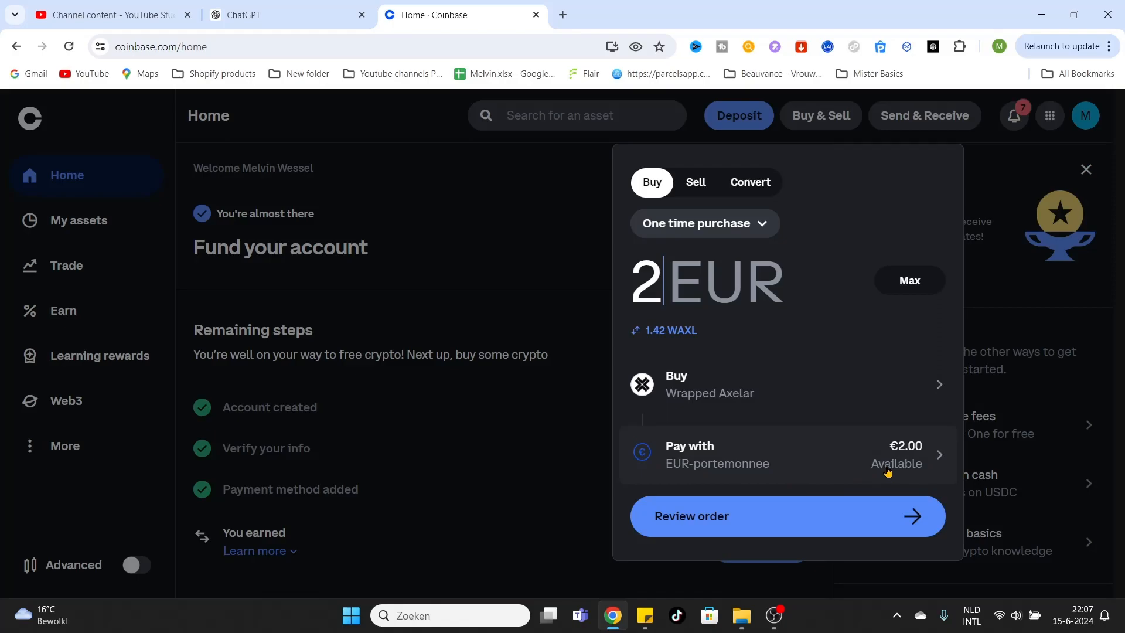
{"action": "mouse_move", "coordinate": [916, 450]}
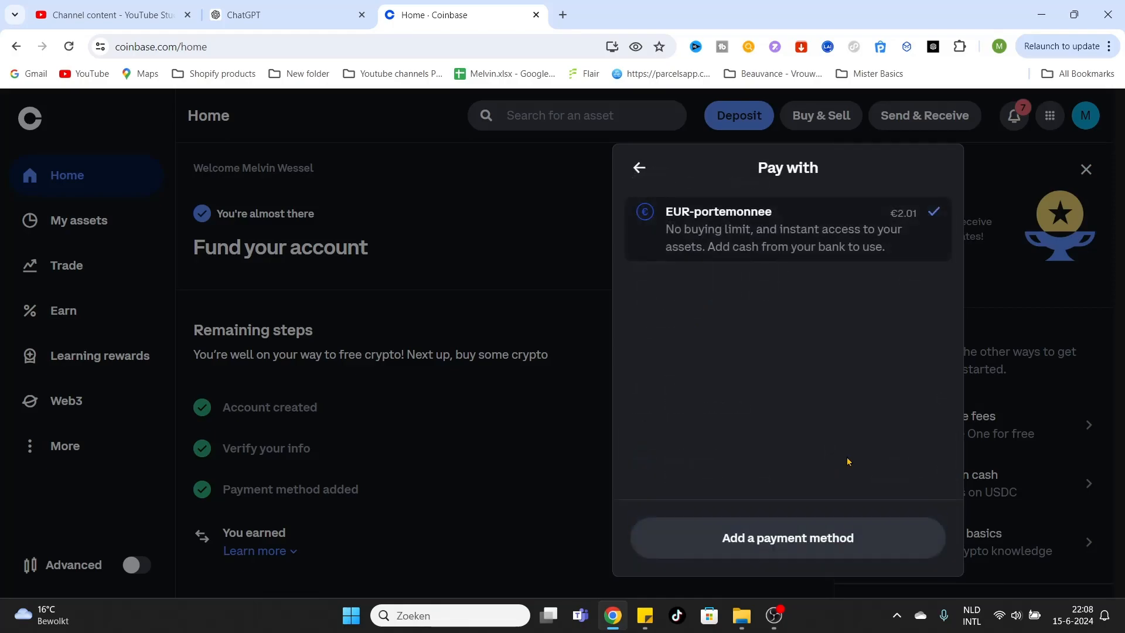
{"action": "mouse_move", "coordinate": [748, 157]}
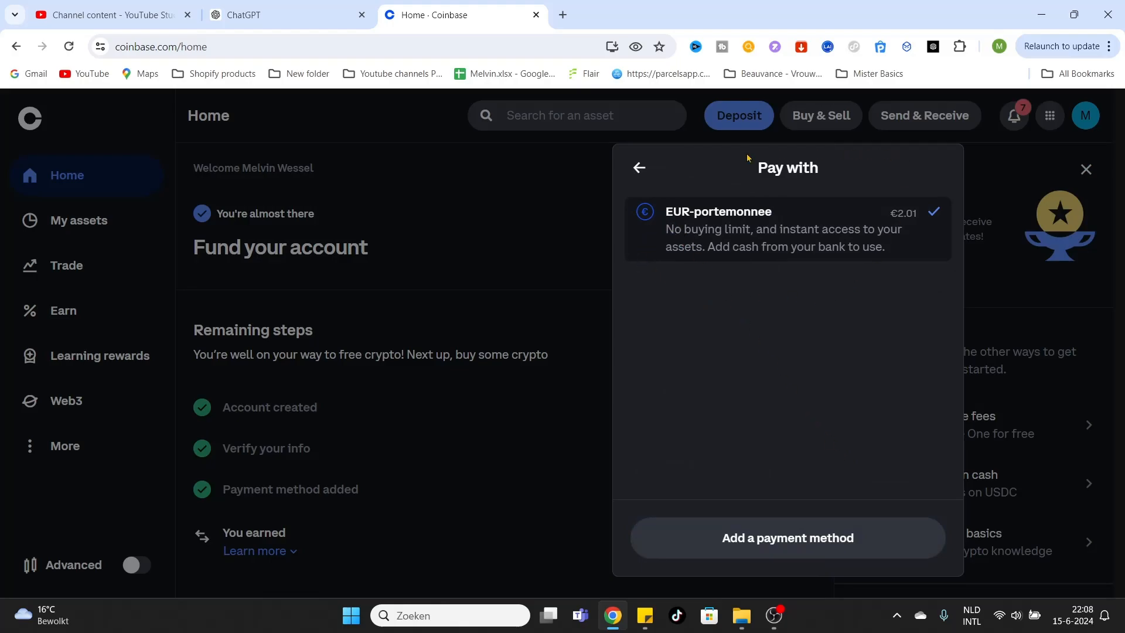
{"action": "mouse_move", "coordinate": [744, 547]}
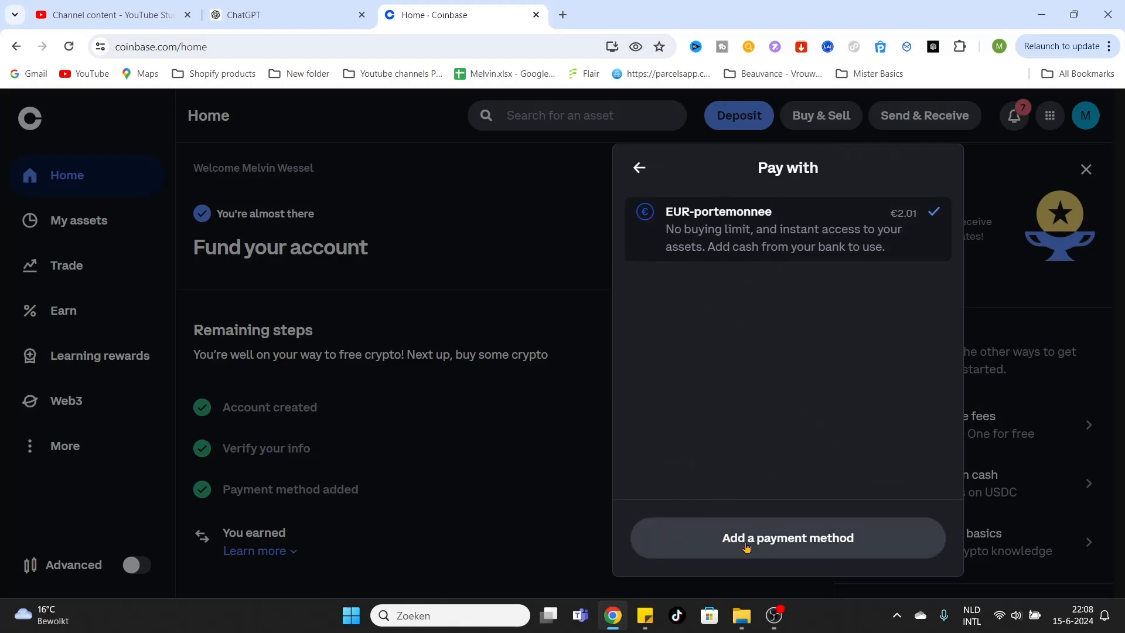
{"action": "mouse_move", "coordinate": [877, 552]}
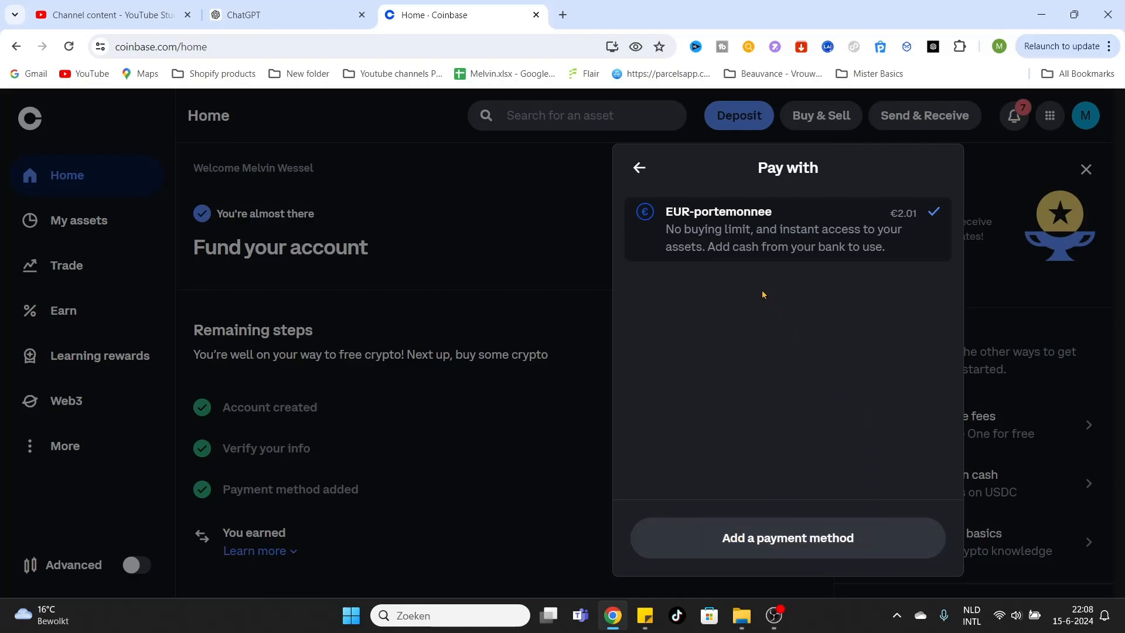
{"action": "mouse_move", "coordinate": [706, 345]}
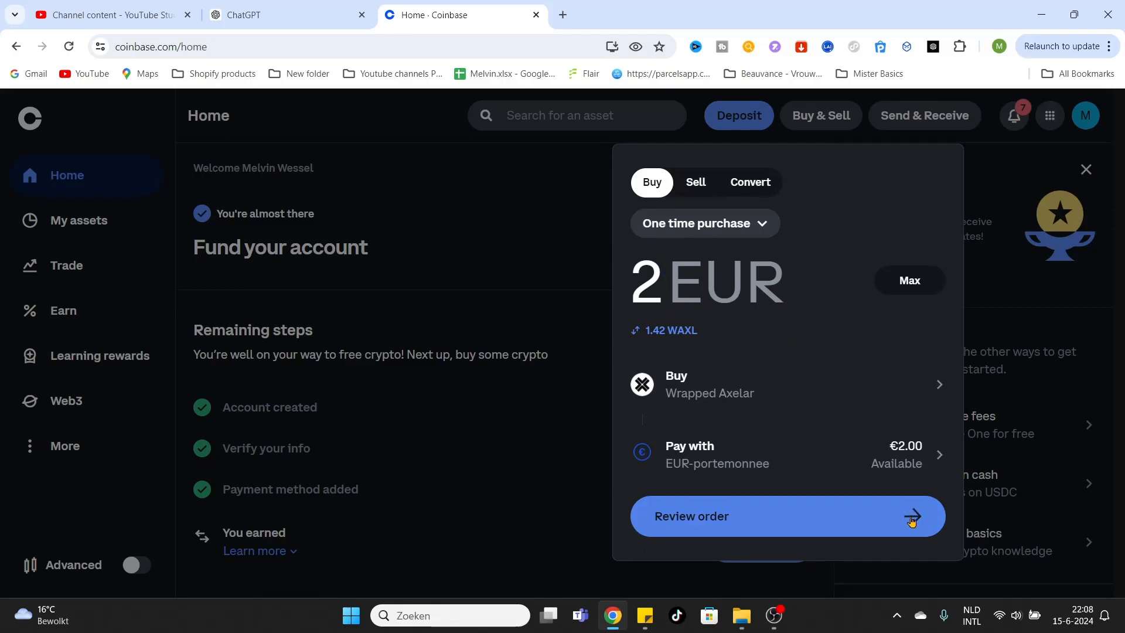
Review the order: 1.415813 WAXL for a €2.00 total including the €0.99 fee.
{"action": "left_click", "coordinate": [788, 516]}
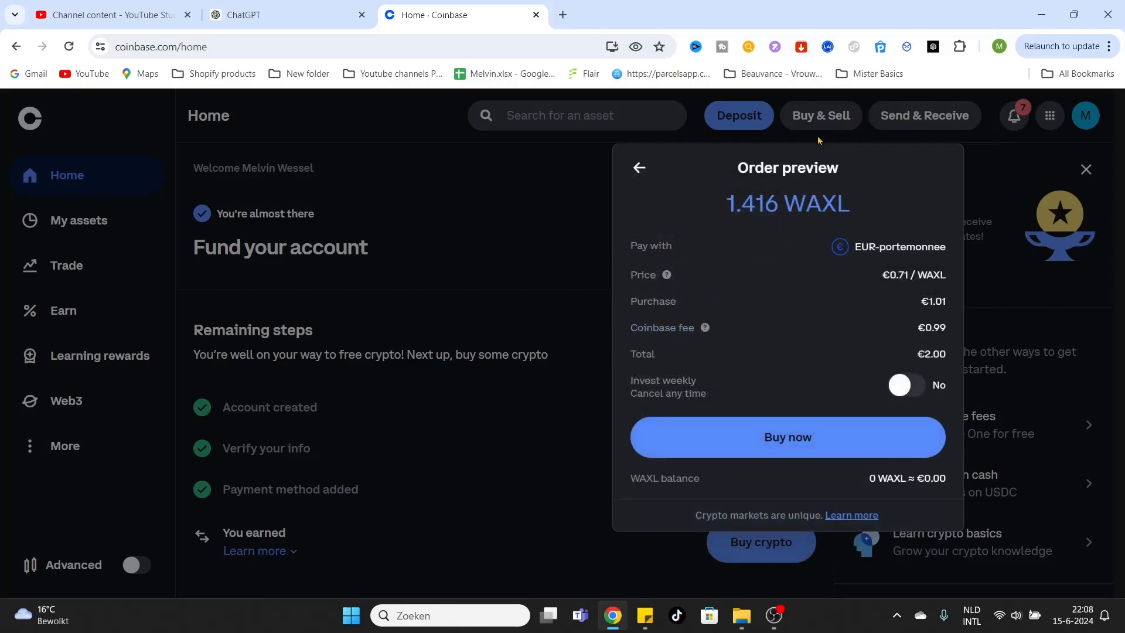
{"action": "mouse_move", "coordinate": [734, 212]}
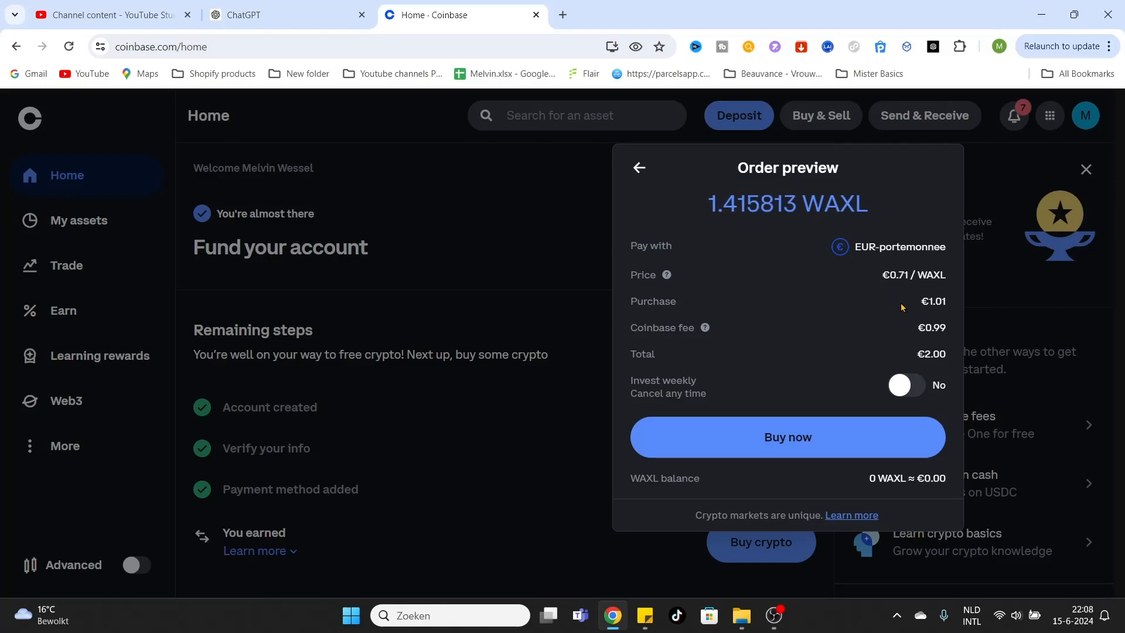
{"action": "mouse_move", "coordinate": [931, 310]}
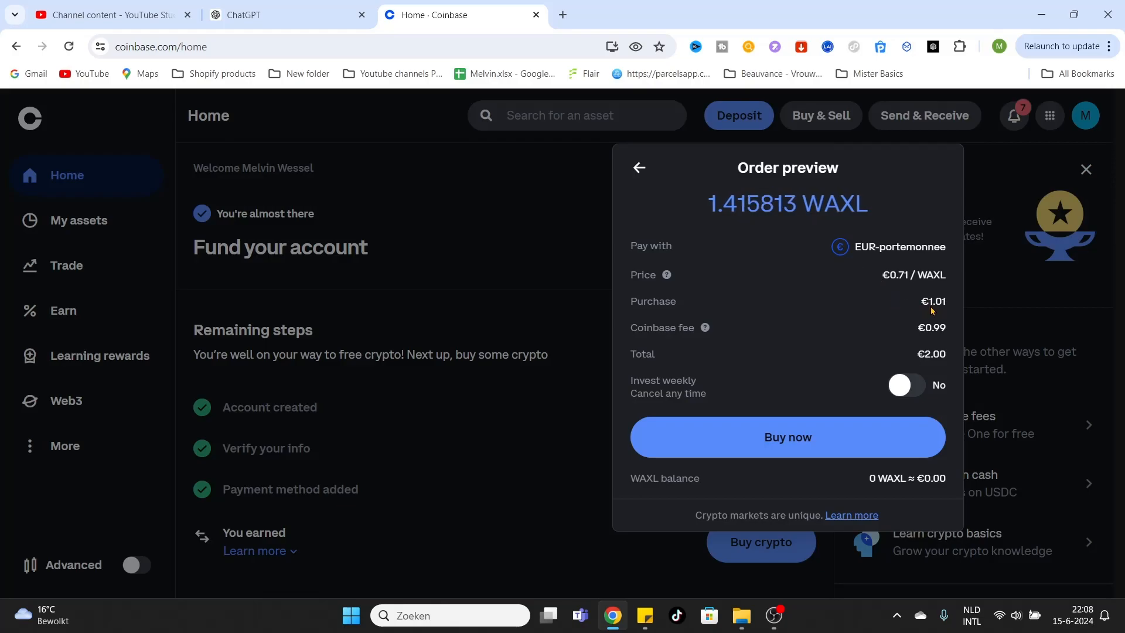
{"action": "mouse_move", "coordinate": [758, 322]}
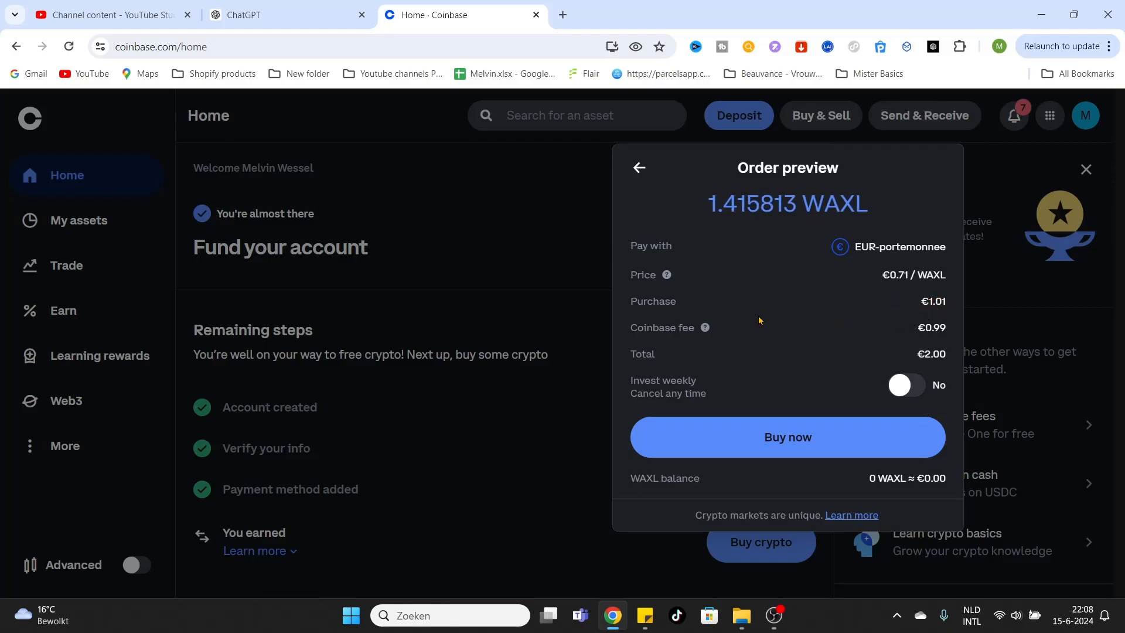
{"action": "mouse_move", "coordinate": [932, 335]}
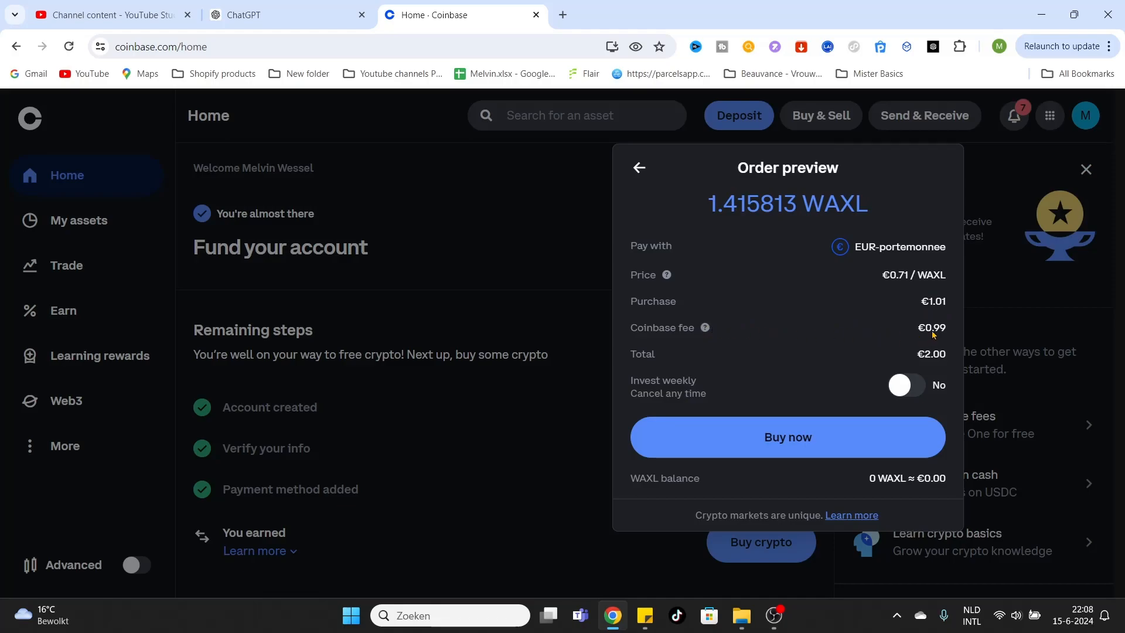
{"action": "mouse_move", "coordinate": [917, 359]}
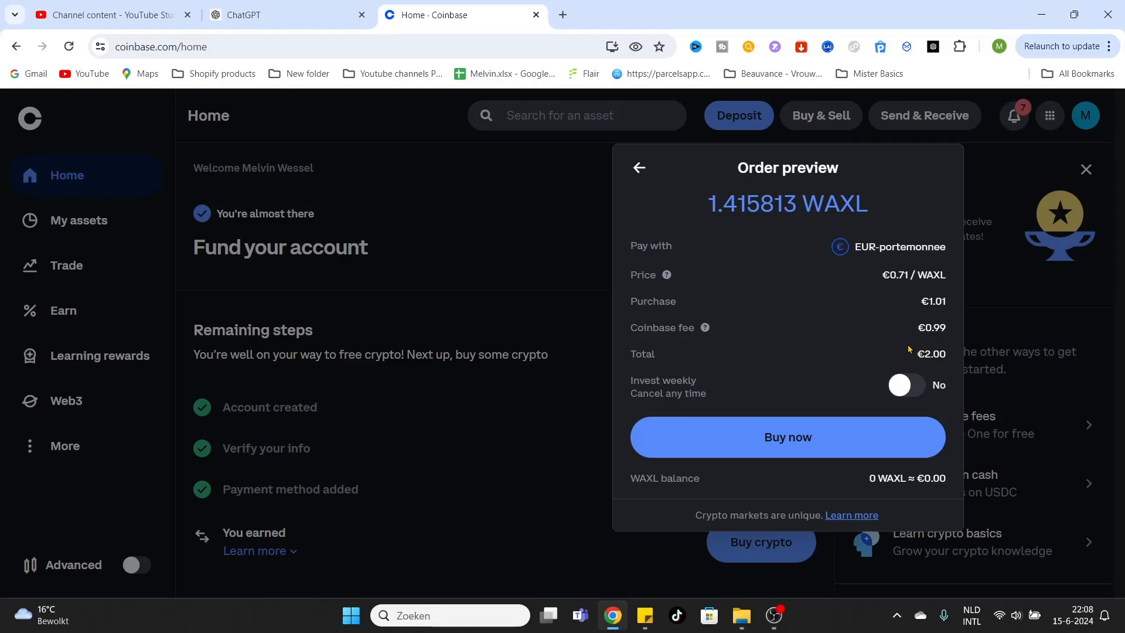
{"action": "mouse_move", "coordinate": [695, 381]}
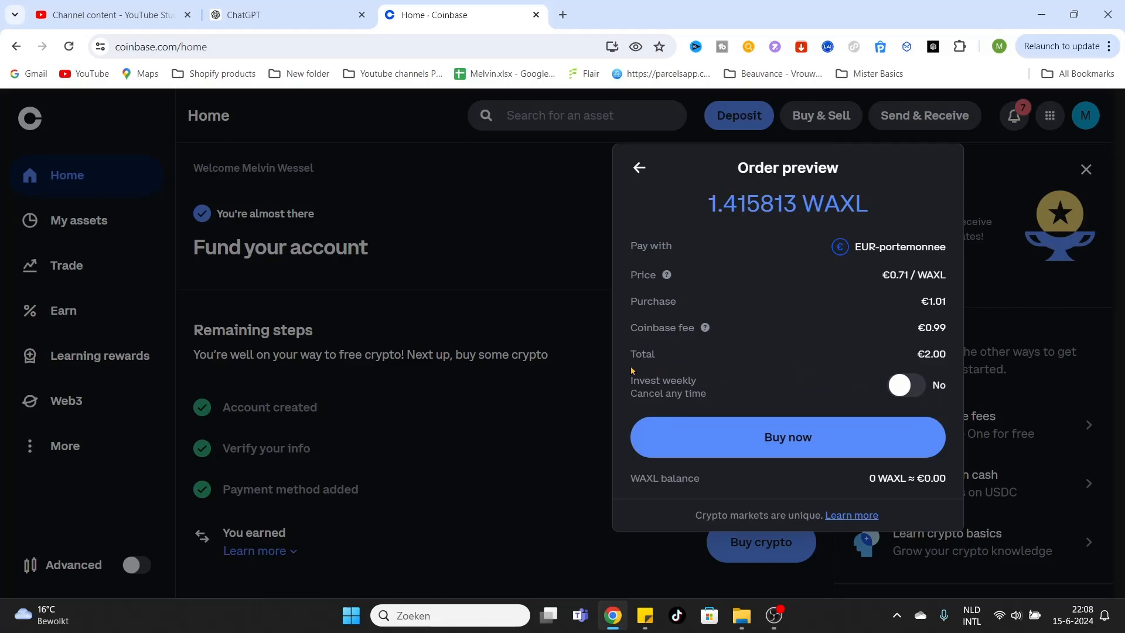
{"action": "mouse_move", "coordinate": [686, 376]}
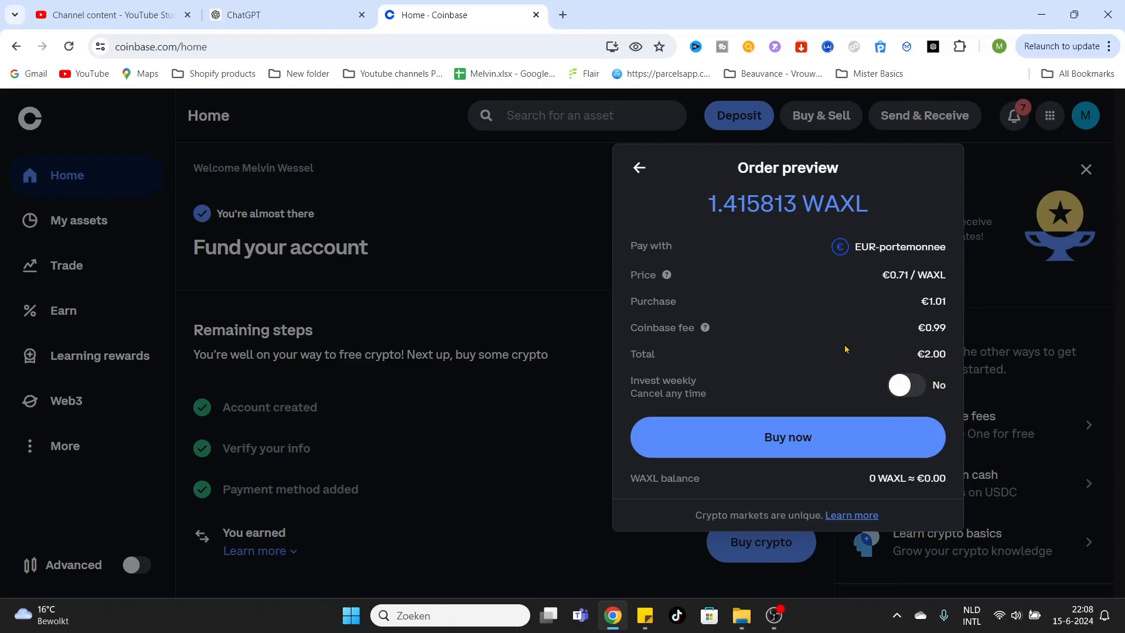
{"action": "mouse_move", "coordinate": [896, 404]}
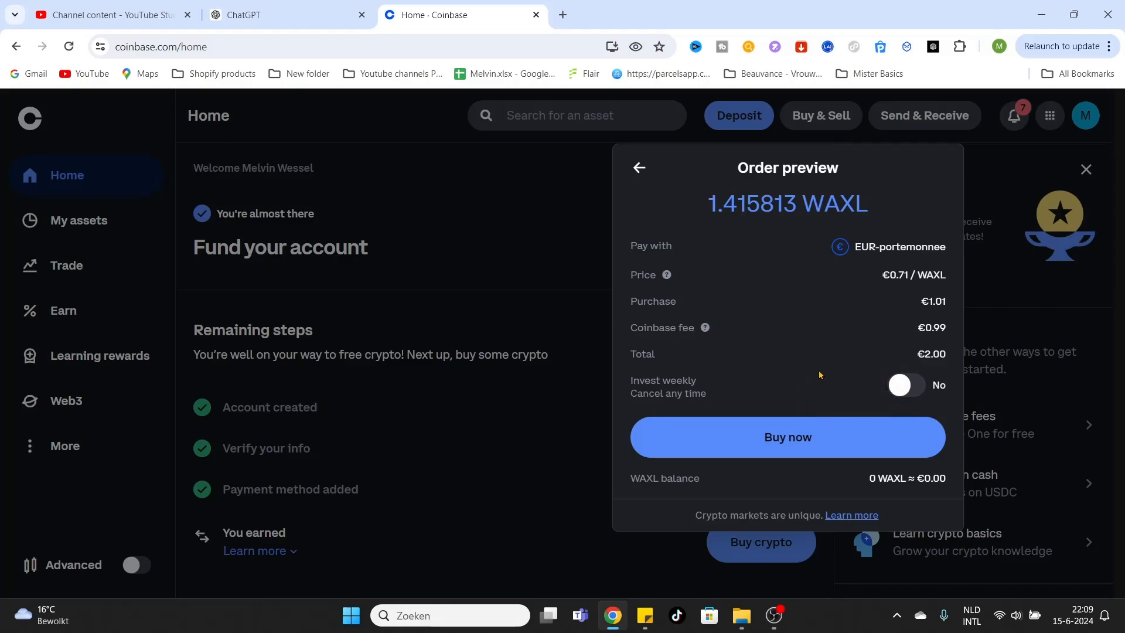
{"action": "mouse_move", "coordinate": [780, 328]}
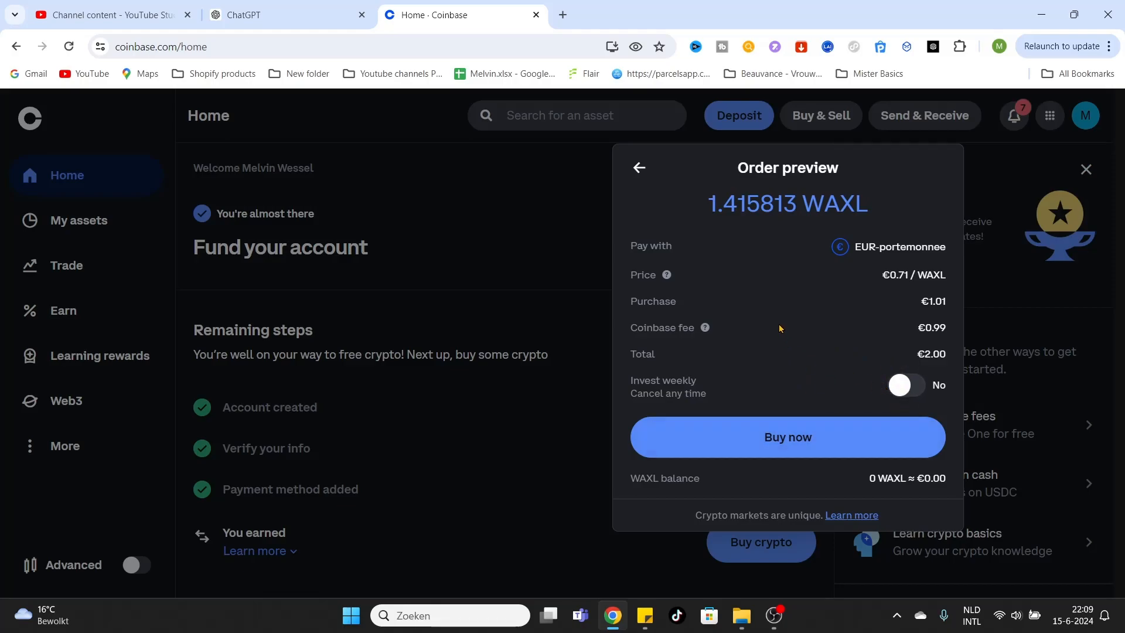